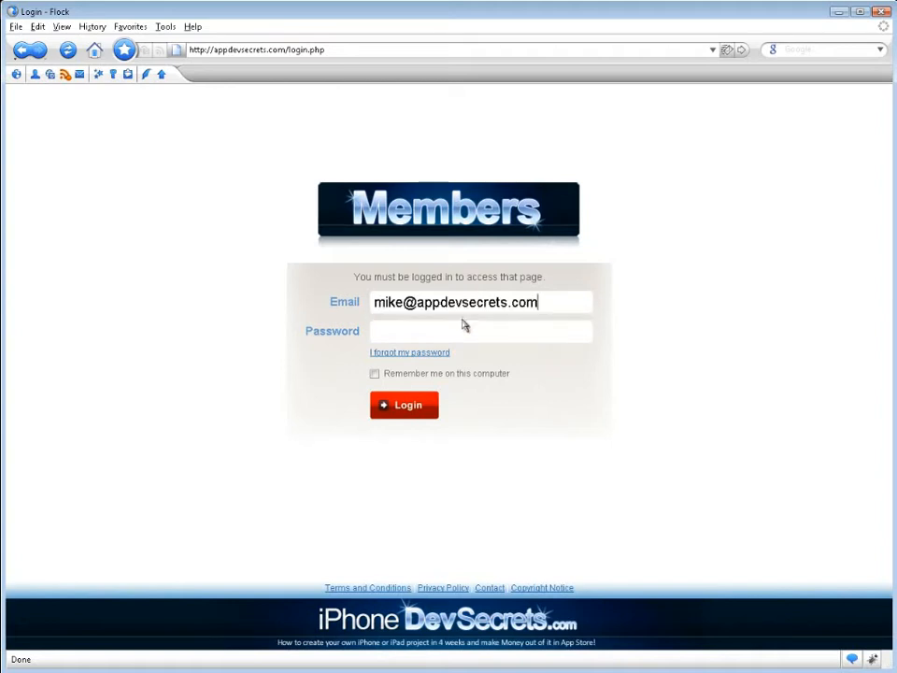
Log in, go to Week 1 and scroll down to lesson 5, 'Finding one's niche or all about product ideas'.
{"action": "left_click", "coordinate": [404, 404]}
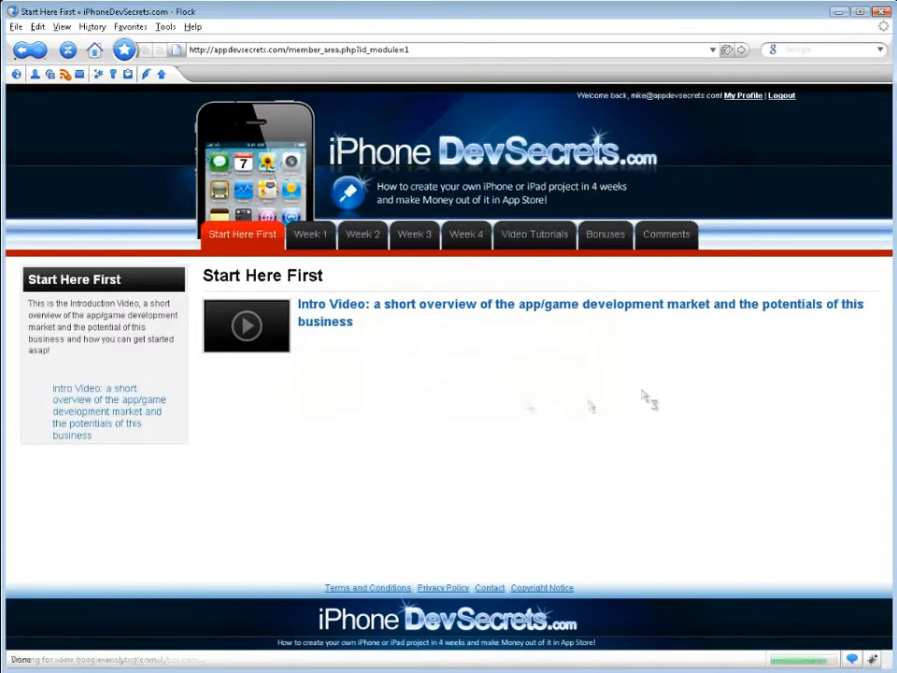
{"action": "left_click", "coordinate": [310, 234]}
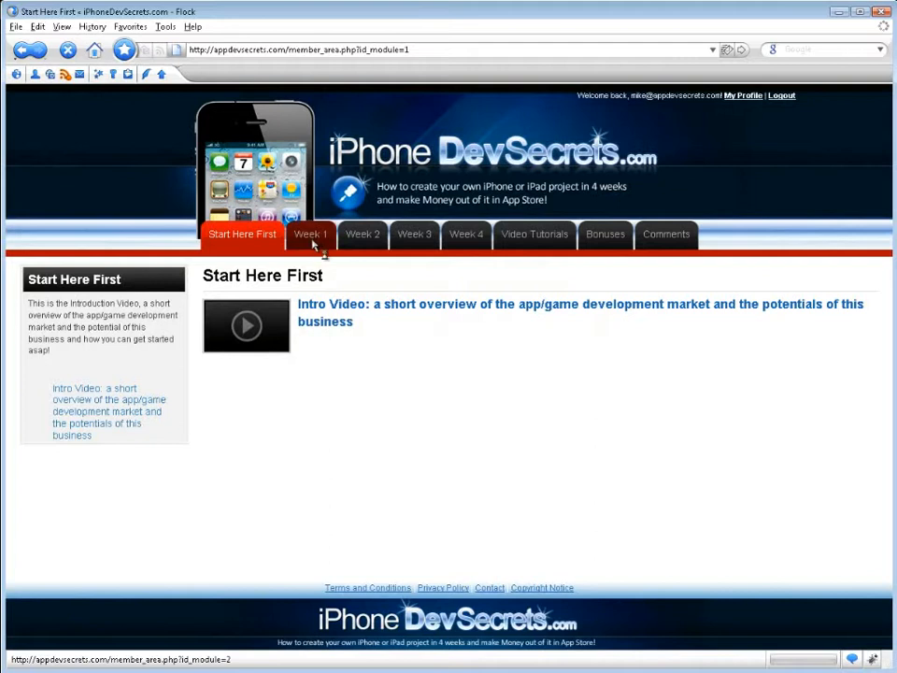
{"action": "left_click", "coordinate": [310, 234]}
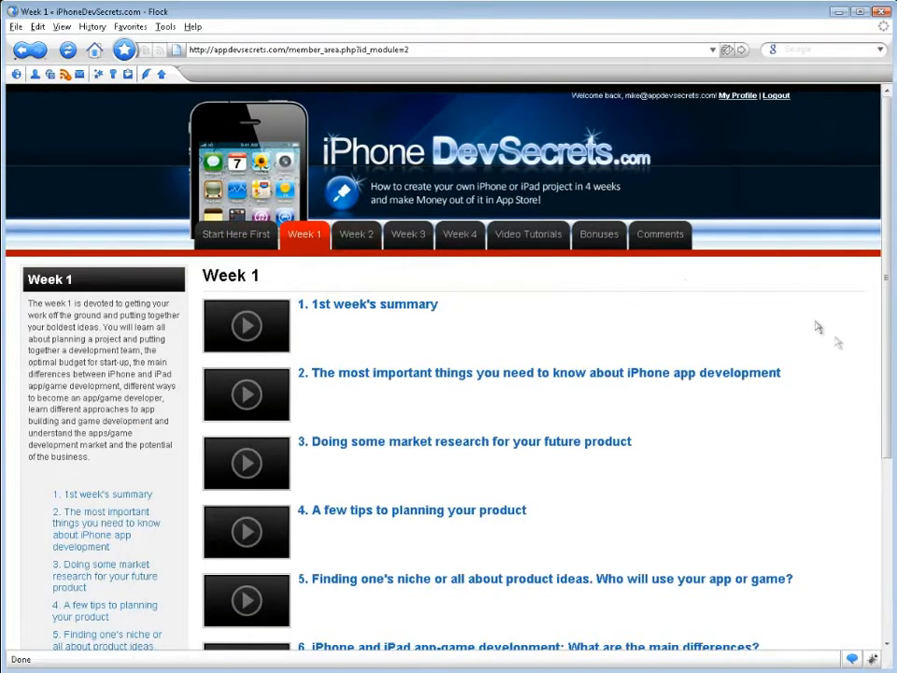
{"action": "scroll", "scroll_direction": "down", "scroll_amount": 3}
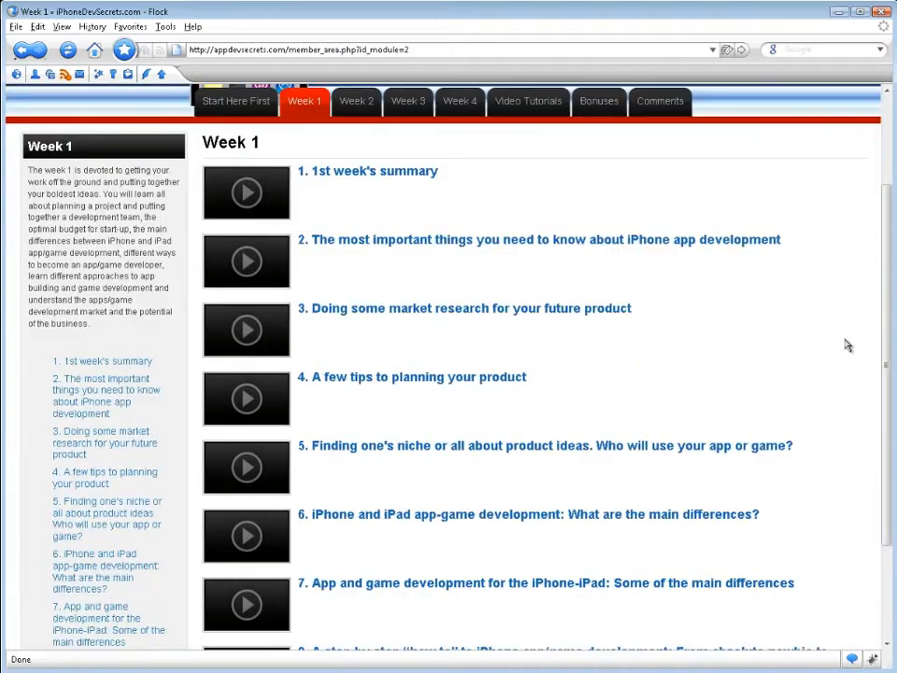
{"action": "scroll", "scroll_direction": "down", "scroll_amount": 3}
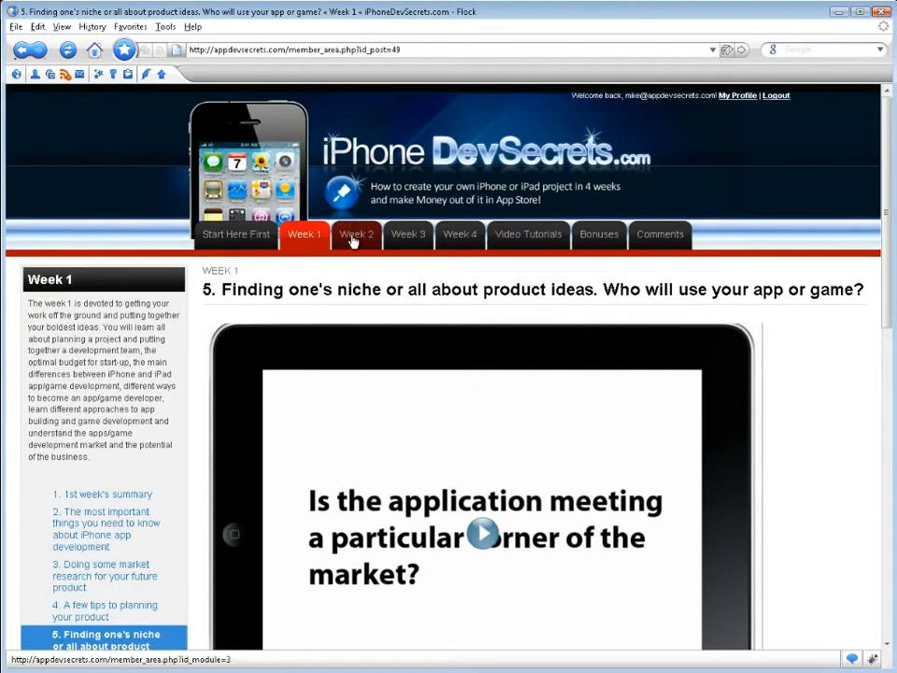
Go to the Week 2 module and scroll through its lesson list.
{"action": "left_click", "coordinate": [355, 234]}
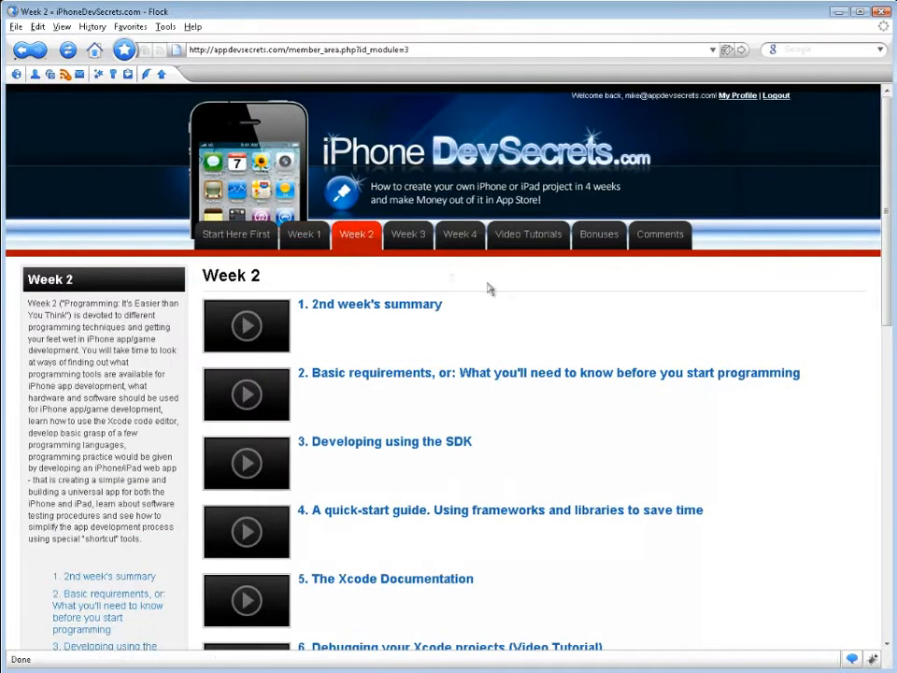
{"action": "scroll", "scroll_direction": "down", "scroll_amount": 3}
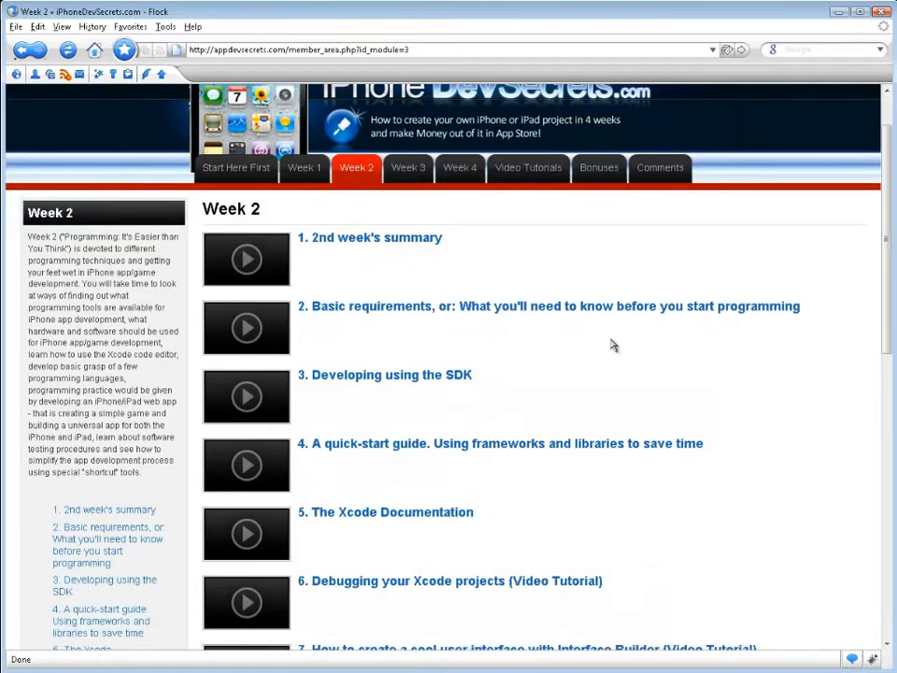
{"action": "scroll", "scroll_direction": "down", "scroll_amount": 3}
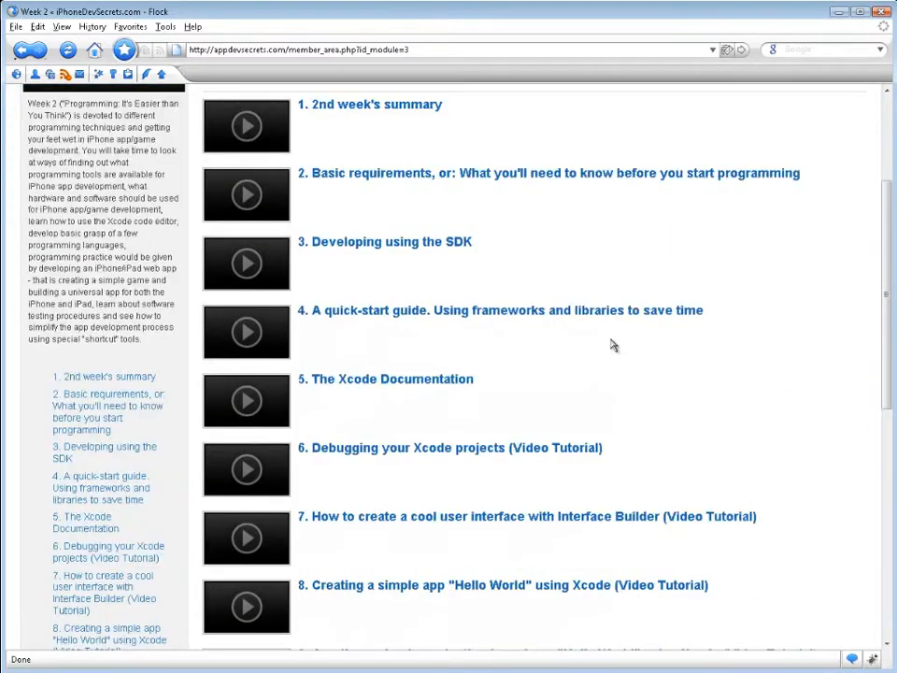
{"action": "scroll", "scroll_direction": "down", "scroll_amount": 3}
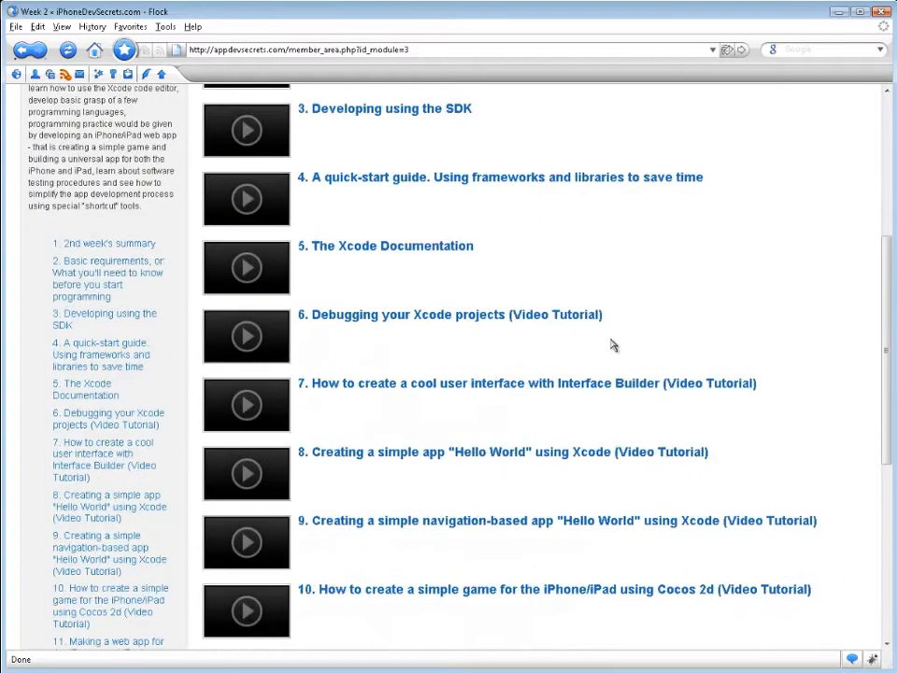
{"action": "scroll", "scroll_direction": "down", "scroll_amount": 3}
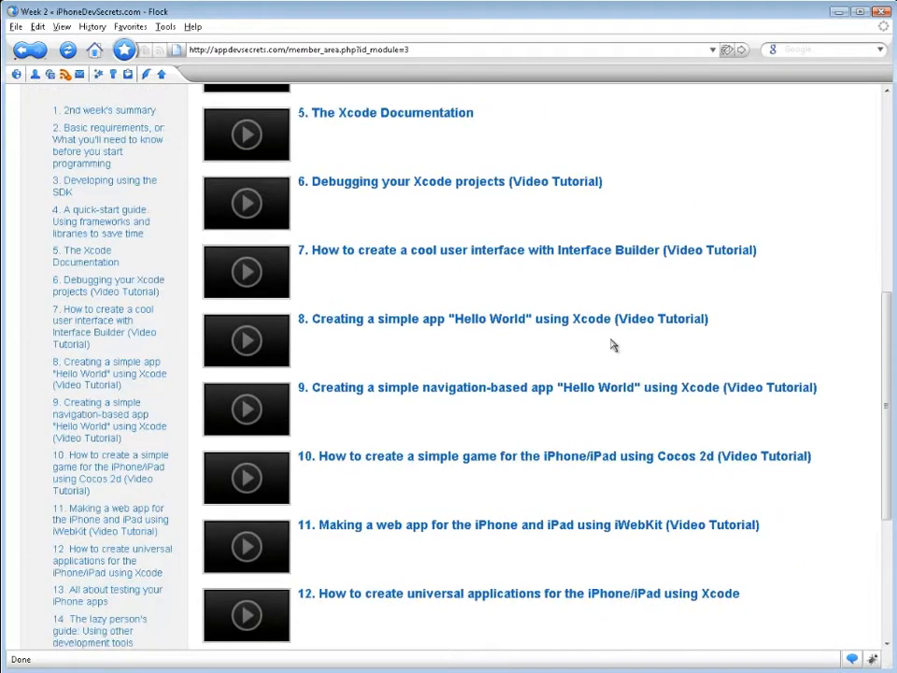
{"action": "scroll", "scroll_direction": "down", "scroll_amount": 3}
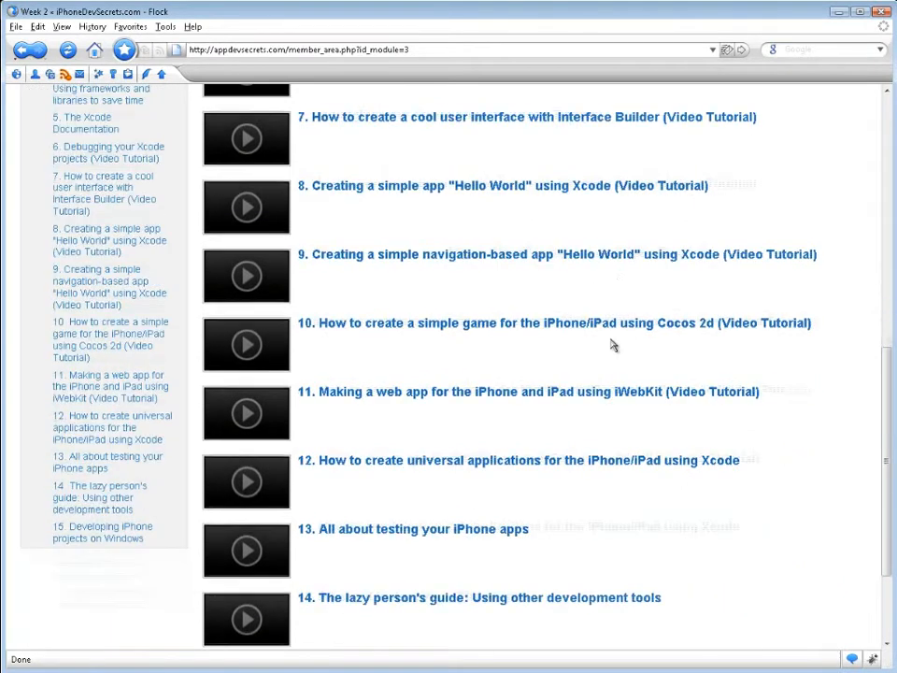
{"action": "scroll", "scroll_direction": "down", "scroll_amount": 3}
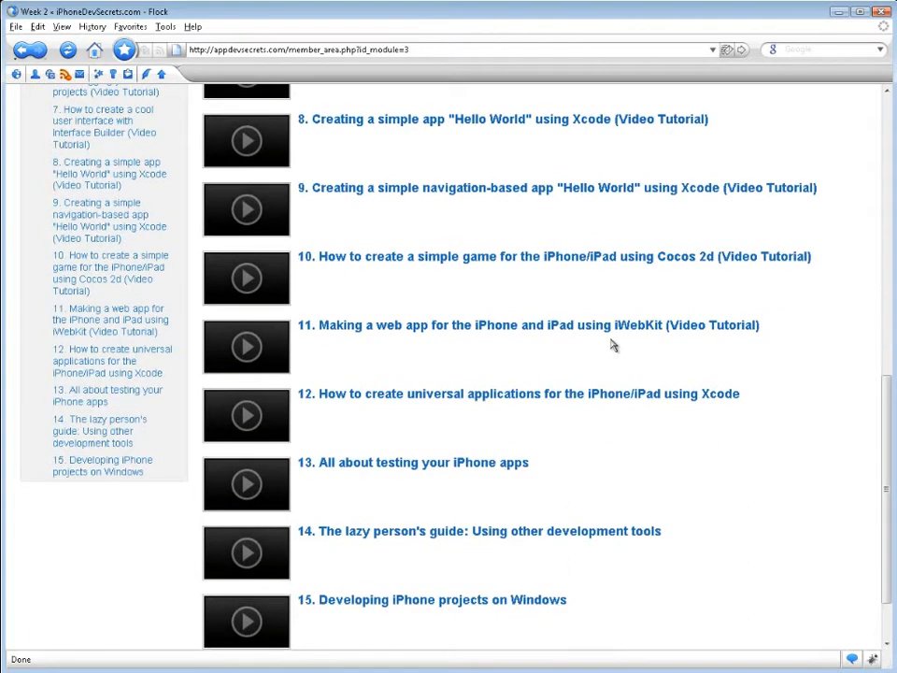
{"action": "scroll", "scroll_direction": "down", "scroll_amount": 3}
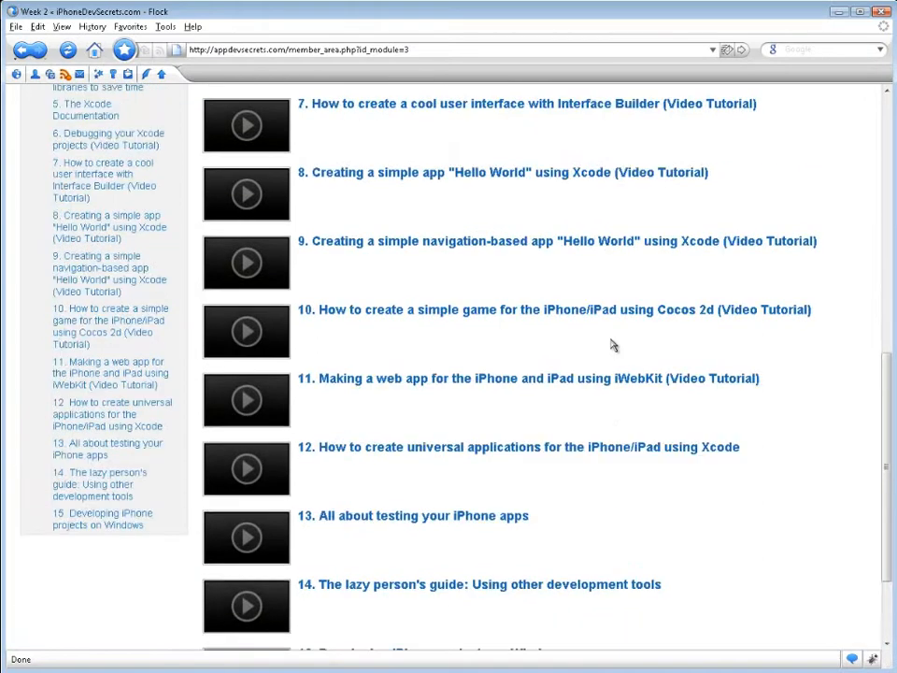
{"action": "scroll", "scroll_direction": "up", "scroll_amount": 3}
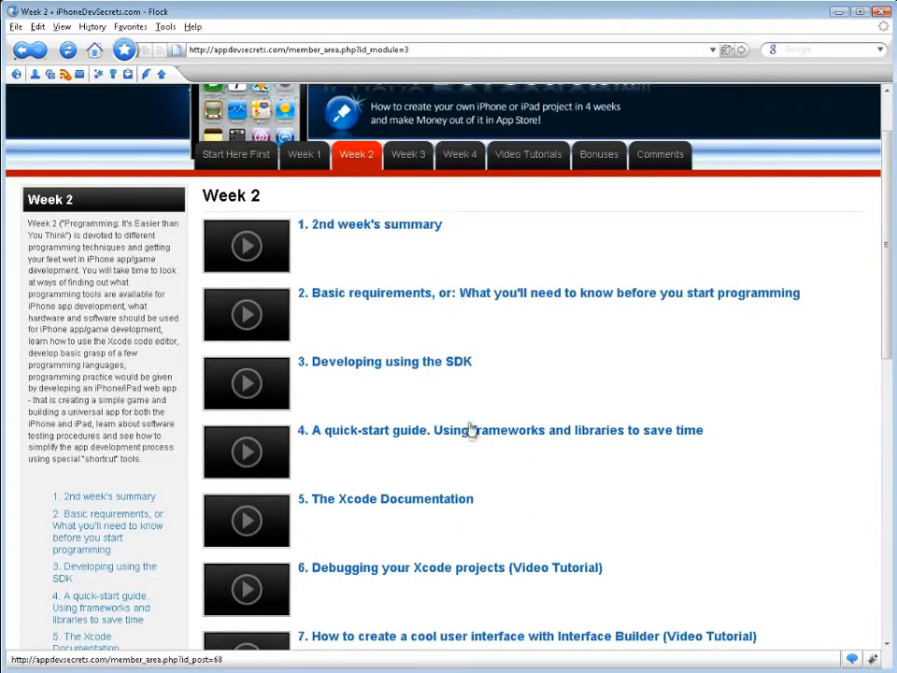
Open lesson 4, the quick-start guide to using frameworks and libraries to save time.
{"action": "left_click", "coordinate": [501, 430]}
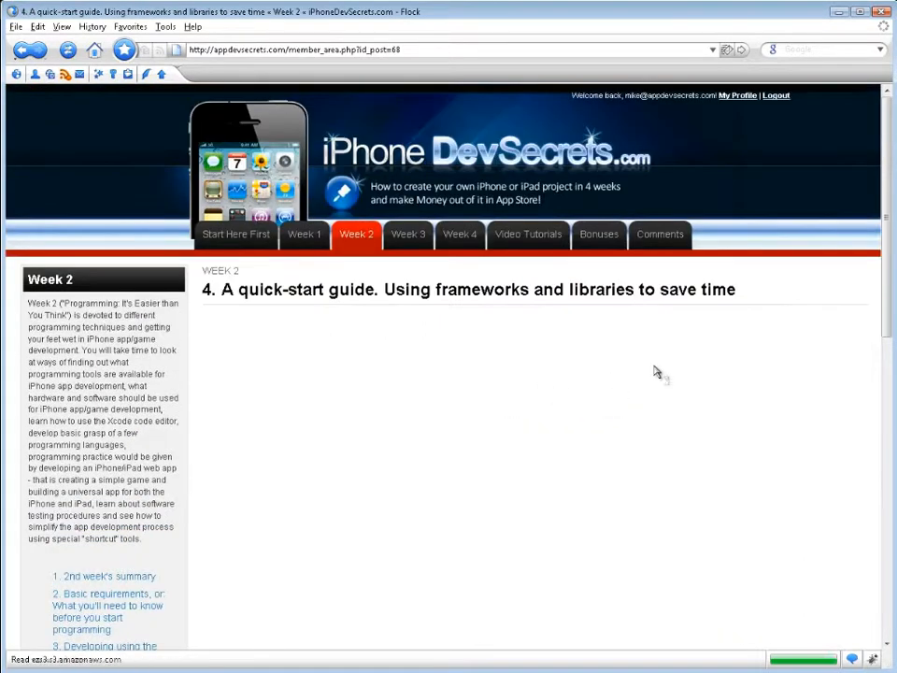
{"action": "scroll", "scroll_direction": "down", "scroll_amount": 3}
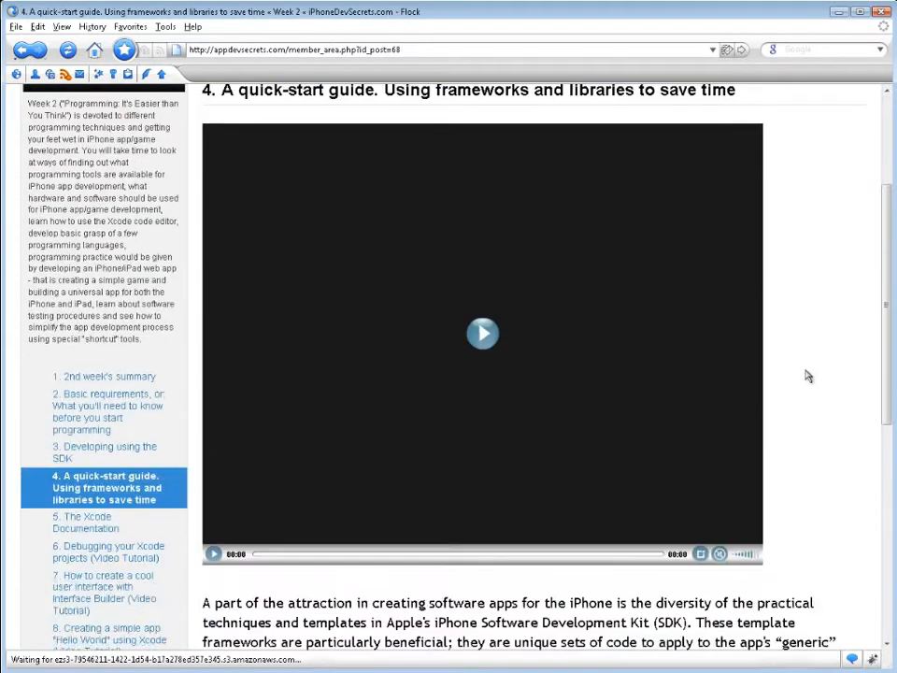
{"action": "scroll", "scroll_direction": "down", "scroll_amount": 3}
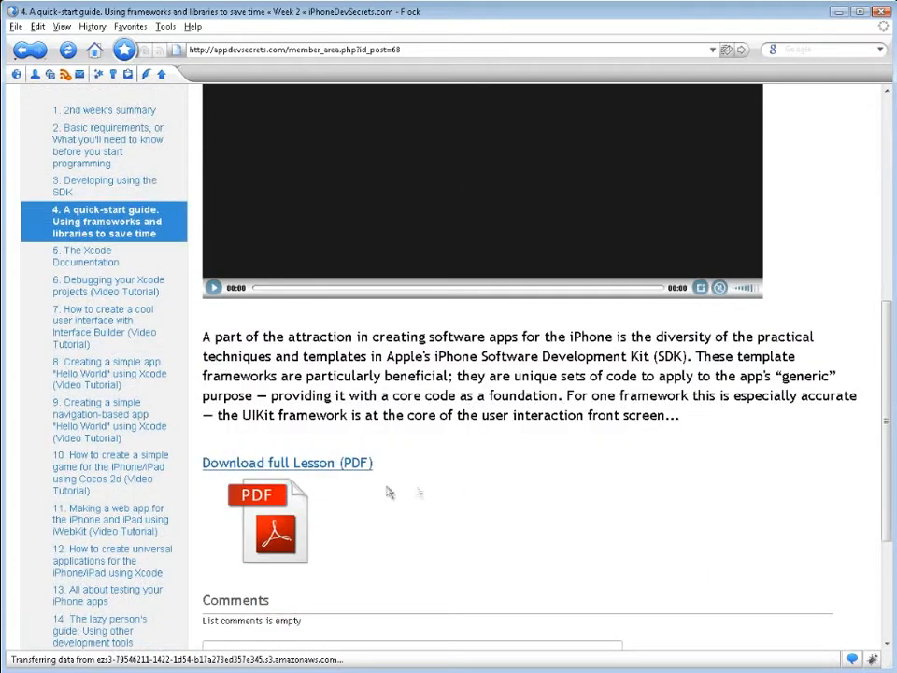
Open 'Download full Lesson (PDF)' and scroll the PDF to its JSON Framework section.
{"action": "left_click", "coordinate": [288, 463]}
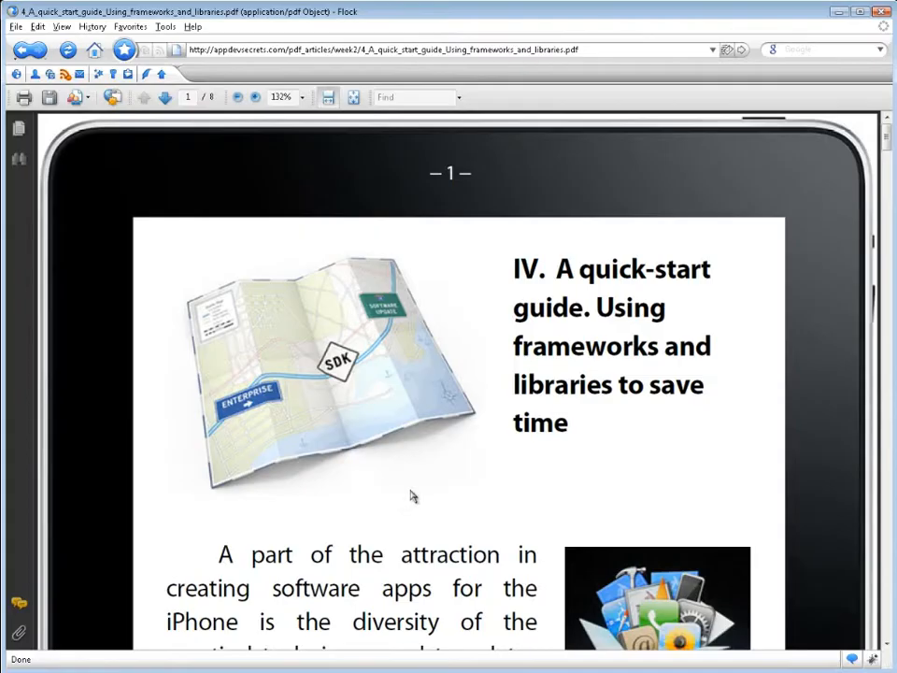
{"action": "scroll", "scroll_direction": "down", "scroll_amount": 3}
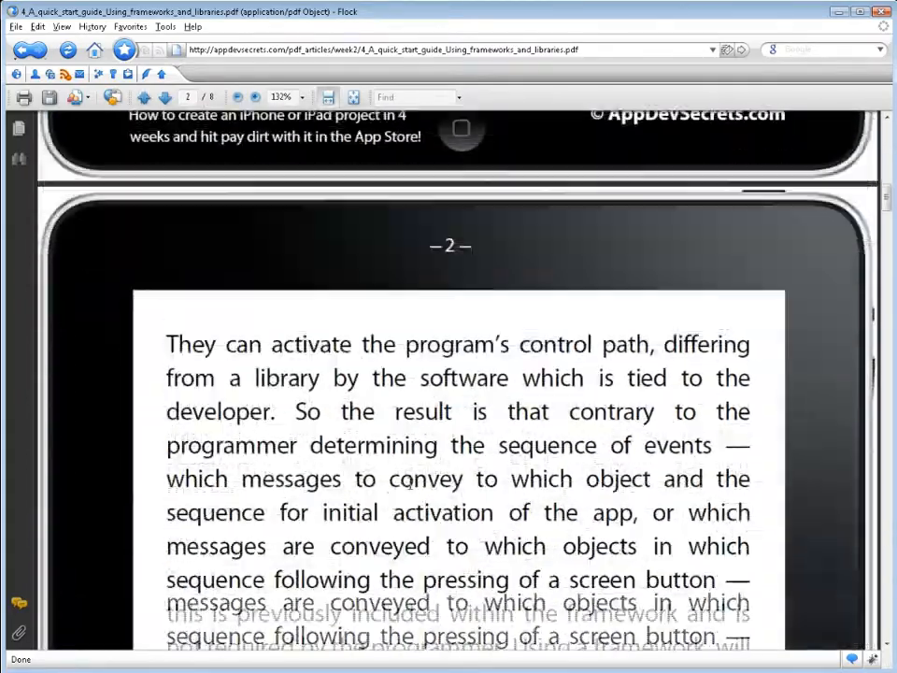
{"action": "scroll", "scroll_direction": "down", "scroll_amount": 3}
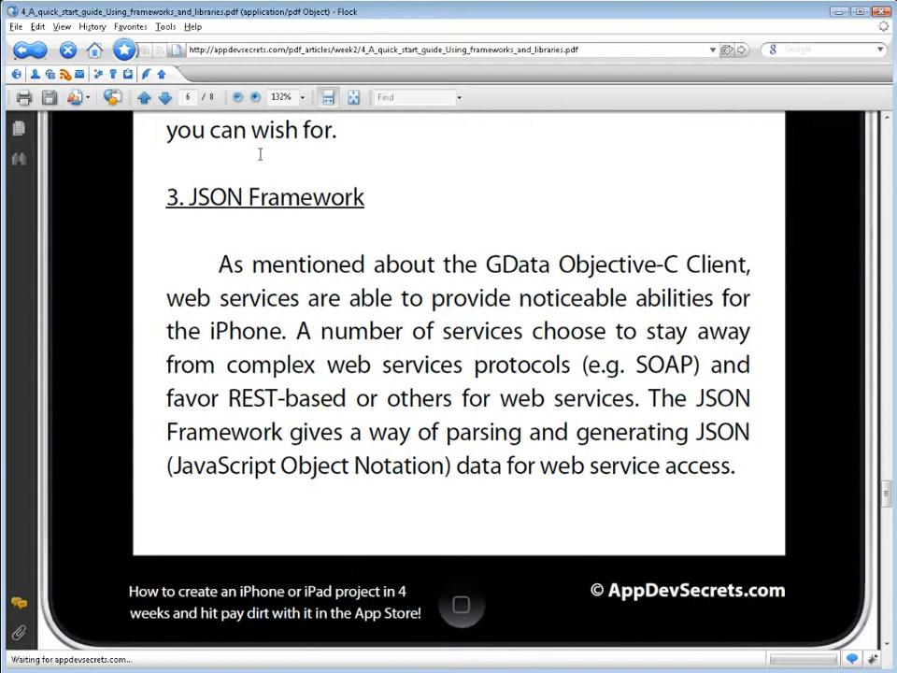
Go to the Week 3 module and browse its lesson list.
{"action": "left_click", "coordinate": [30, 49]}
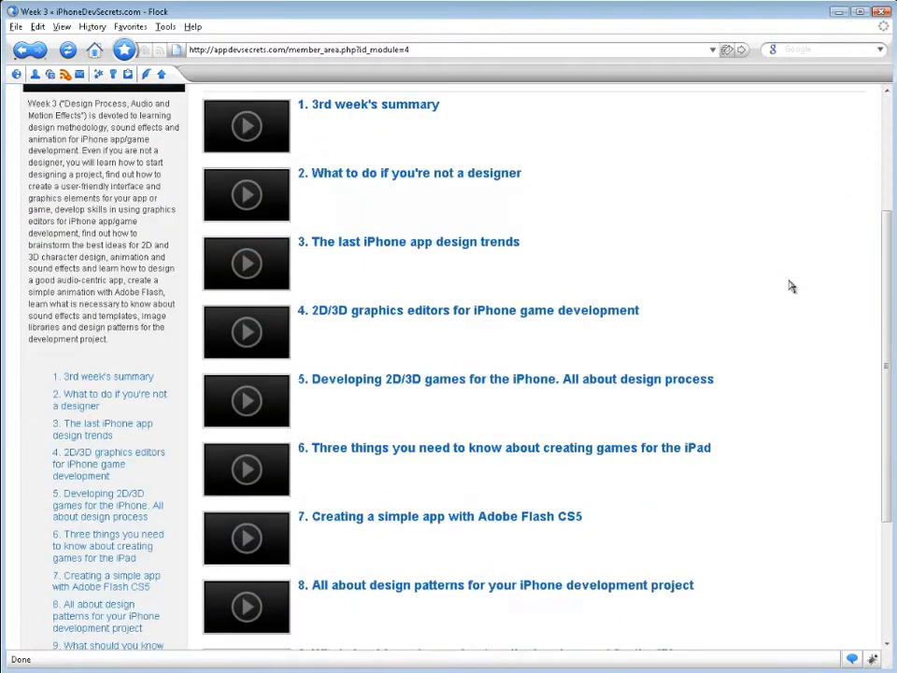
{"action": "scroll", "scroll_direction": "down", "scroll_amount": 3}
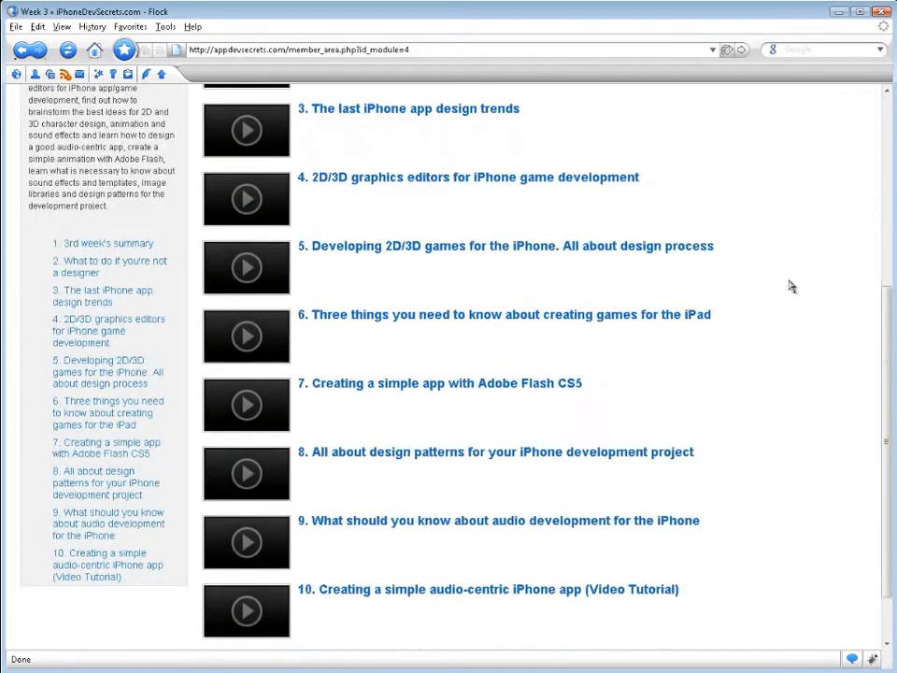
{"action": "scroll", "scroll_direction": "down", "scroll_amount": 3}
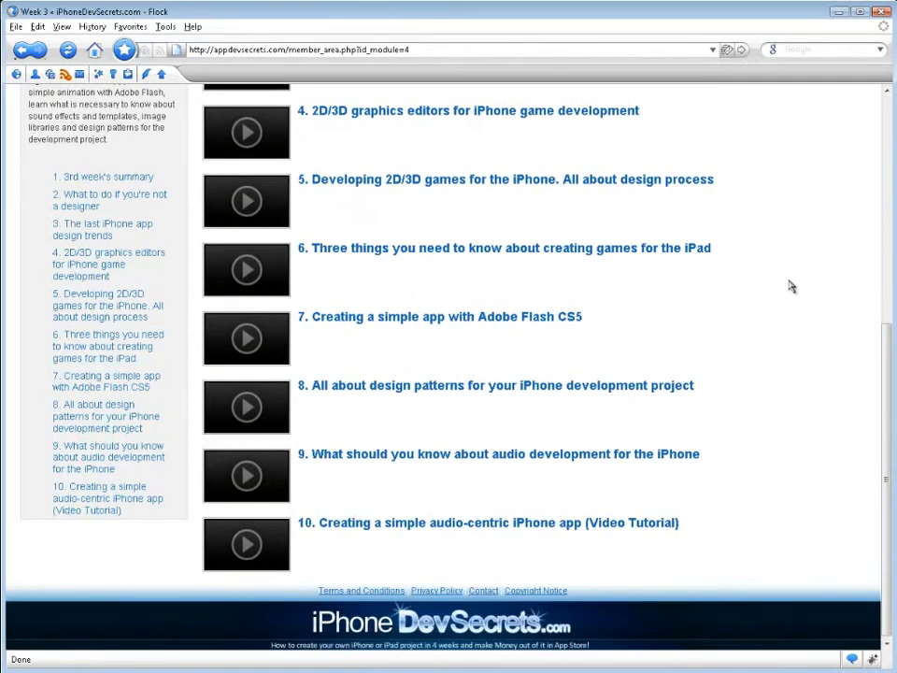
{"action": "scroll", "scroll_direction": "up", "scroll_amount": 3}
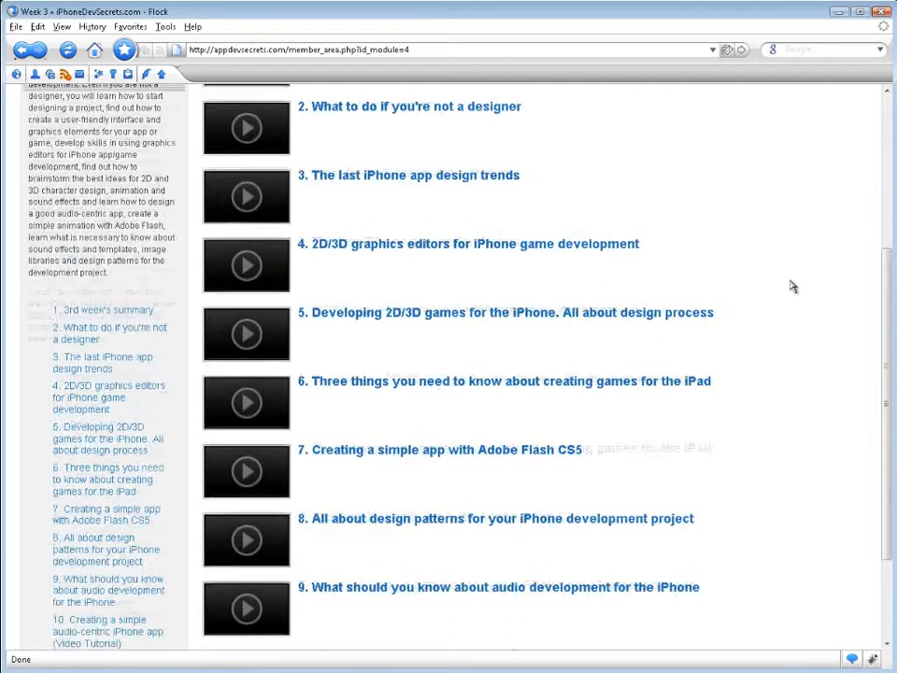
{"action": "scroll", "scroll_direction": "up", "scroll_amount": 3}
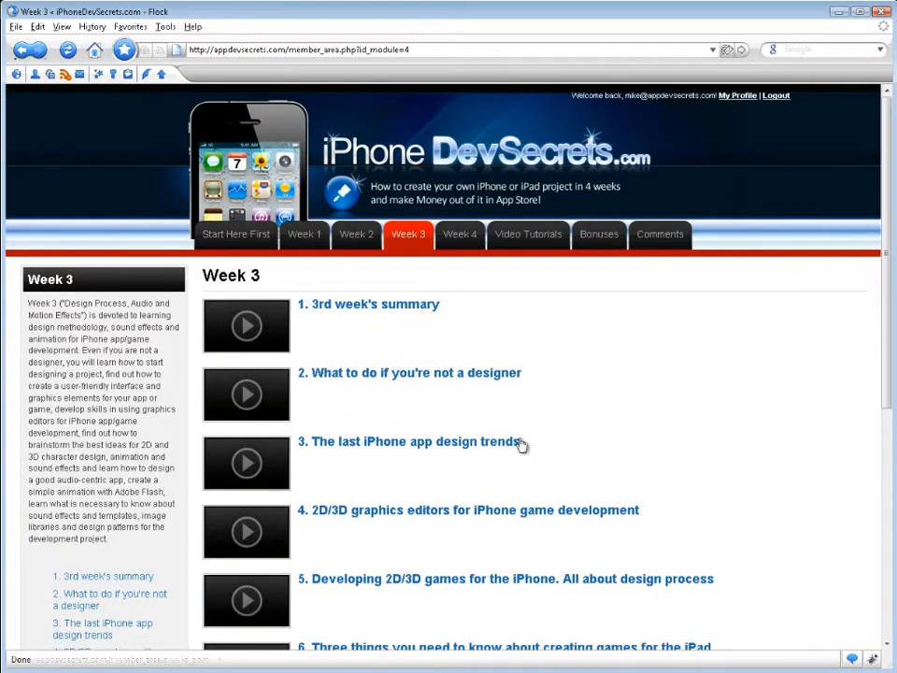
Open lesson 3, 'The last iPhone app design trends', and play its video.
{"action": "left_click", "coordinate": [419, 441]}
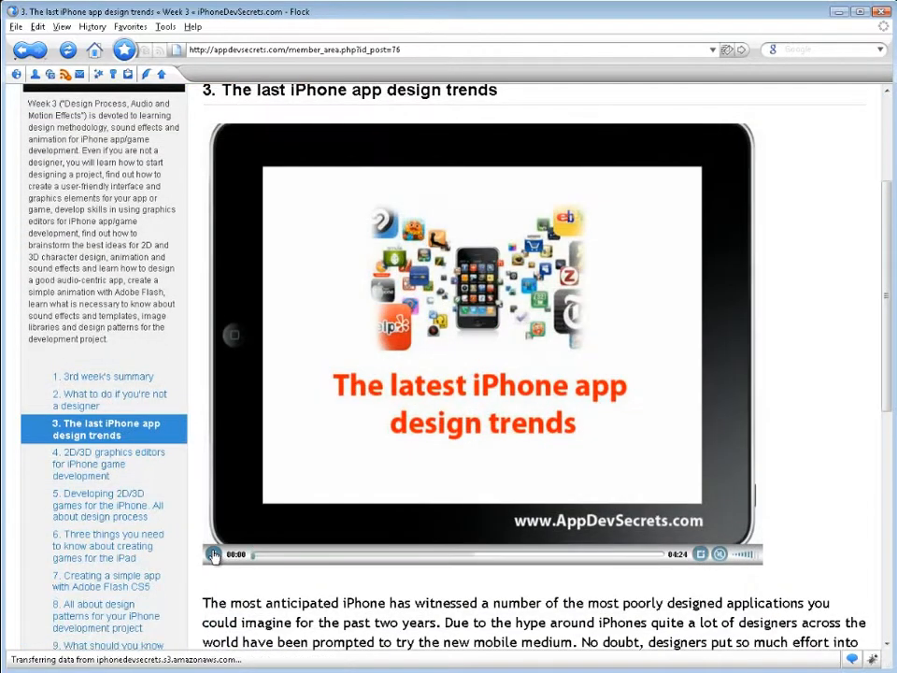
{"action": "left_click", "coordinate": [213, 553]}
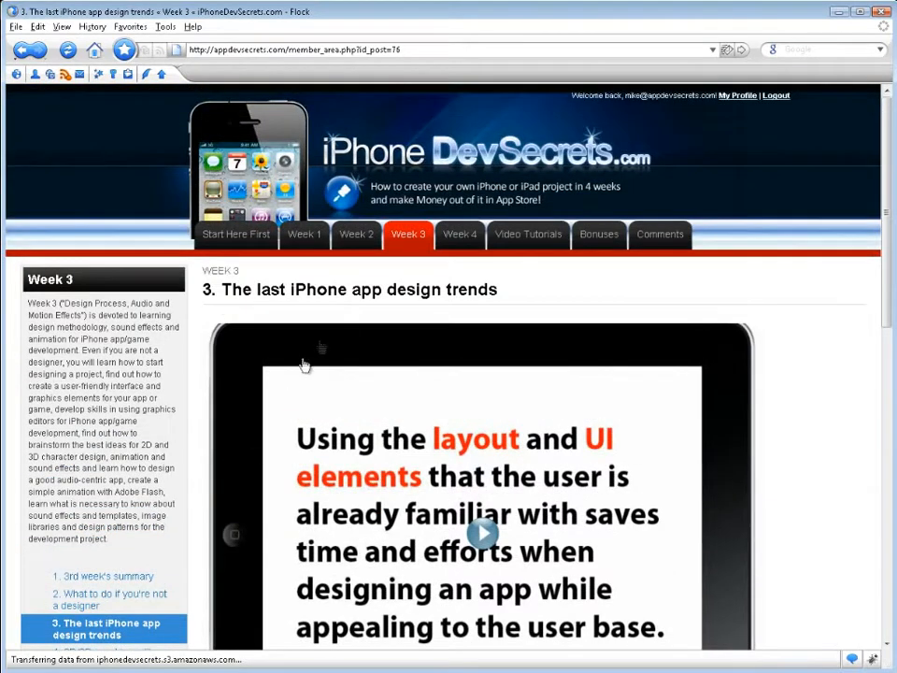
Go to Week 4 and open lesson 6, 'How to become an App Store millionaire in 2011'.
{"action": "left_click", "coordinate": [460, 234]}
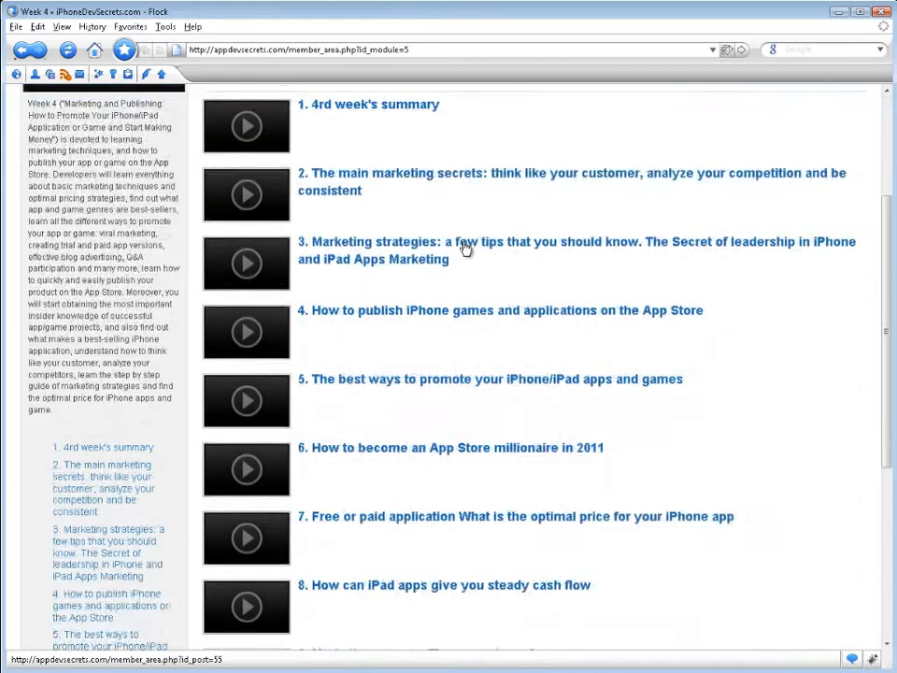
{"action": "scroll", "scroll_direction": "down", "scroll_amount": 3}
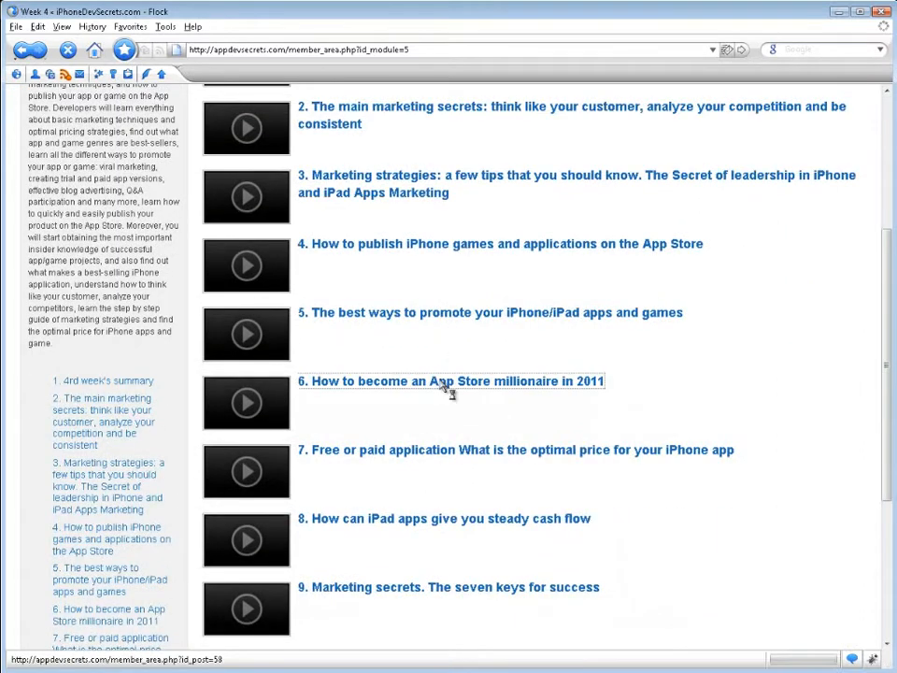
{"action": "left_click", "coordinate": [450, 381]}
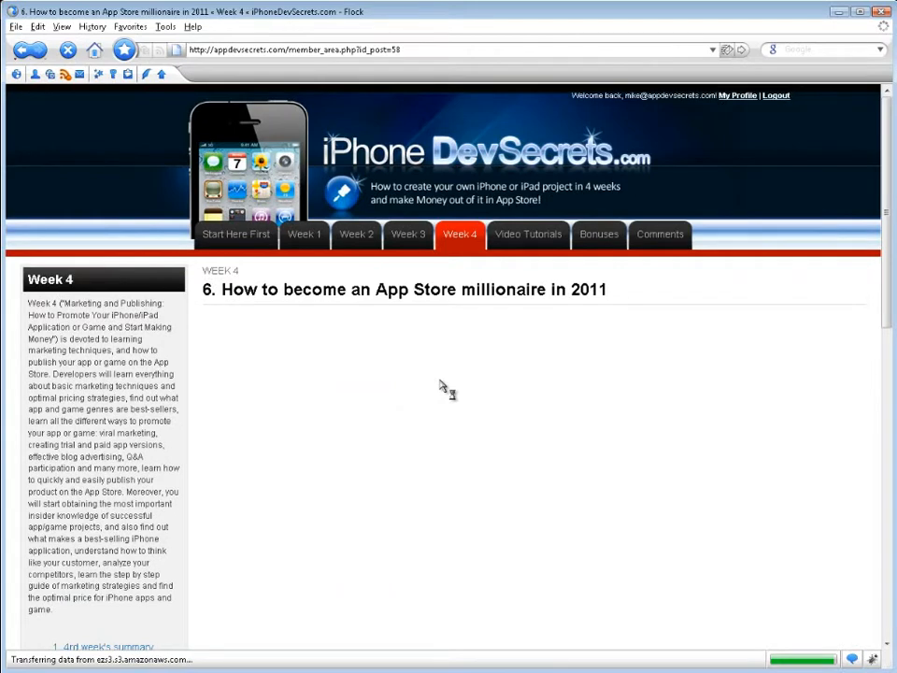
Scroll down the lesson page to its 'Download full Lesson (PDF)' link.
{"action": "scroll", "scroll_direction": "down", "scroll_amount": 3}
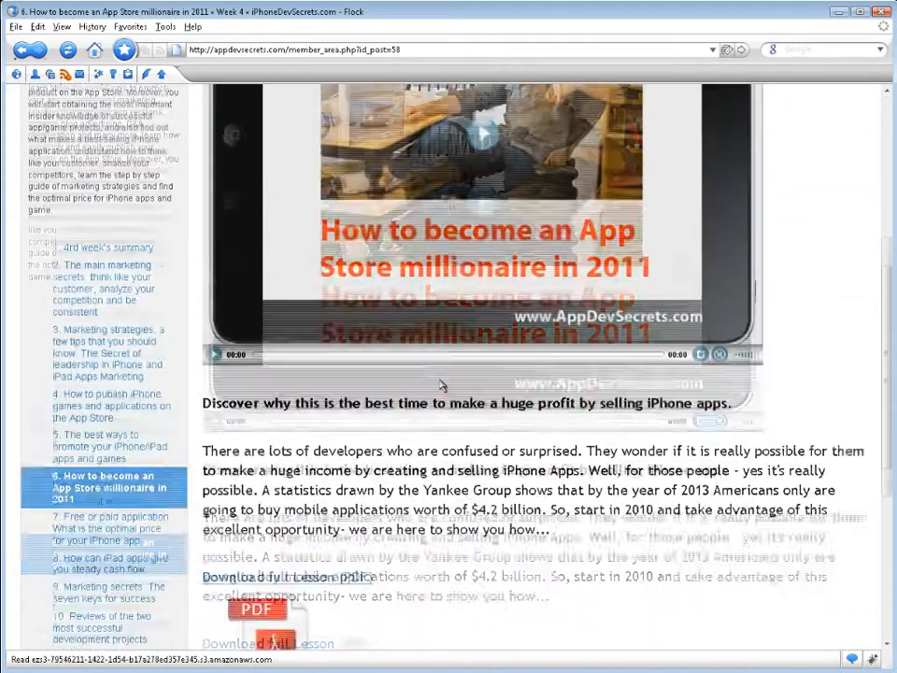
{"action": "scroll", "scroll_direction": "down", "scroll_amount": 3}
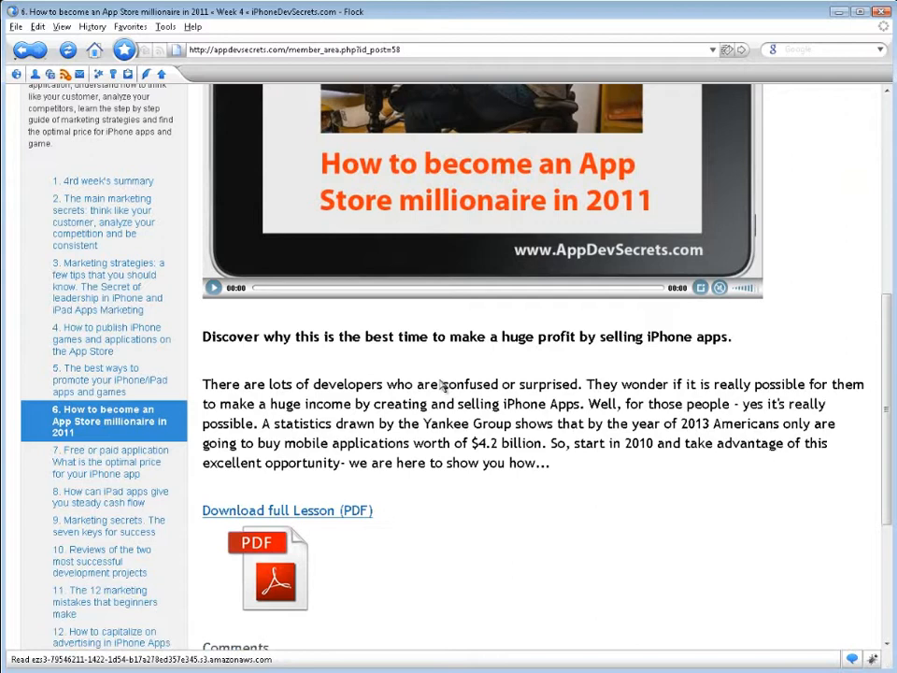
{"action": "scroll", "scroll_direction": "down", "scroll_amount": 3}
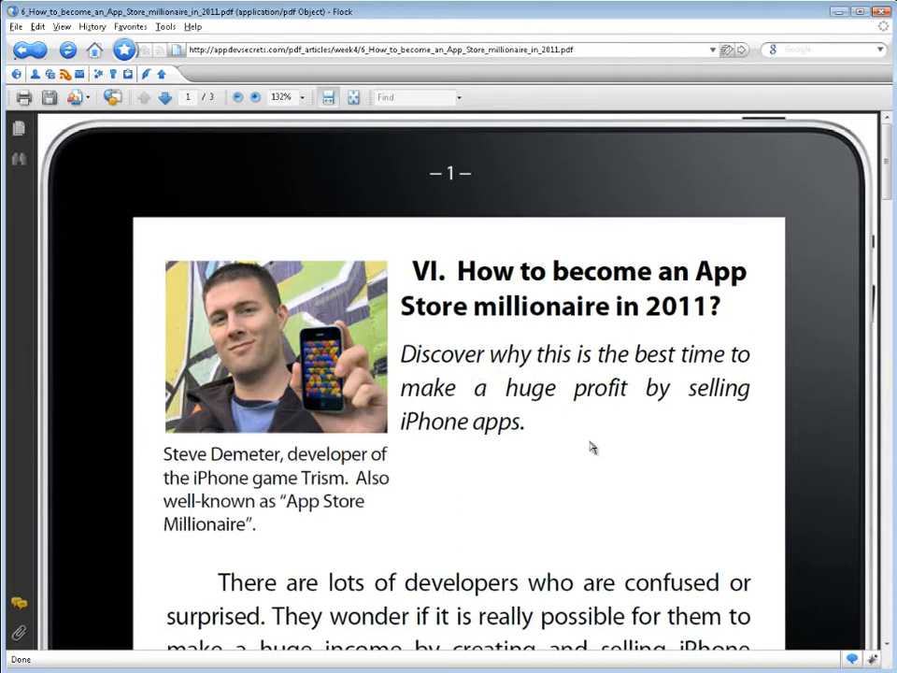
{"action": "scroll", "scroll_direction": "down", "scroll_amount": 3}
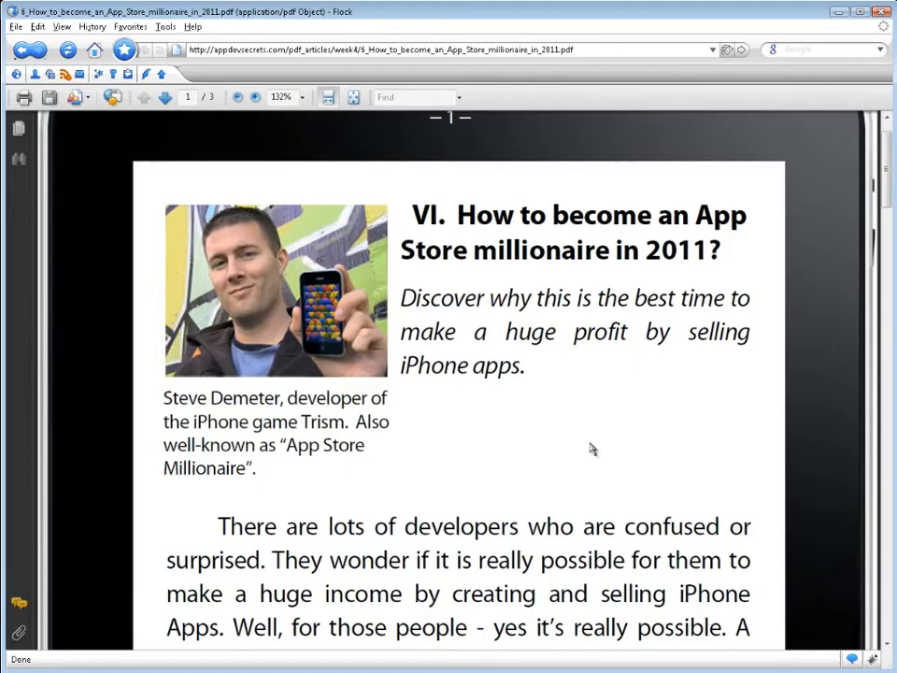
{"action": "scroll", "scroll_direction": "down", "scroll_amount": 3}
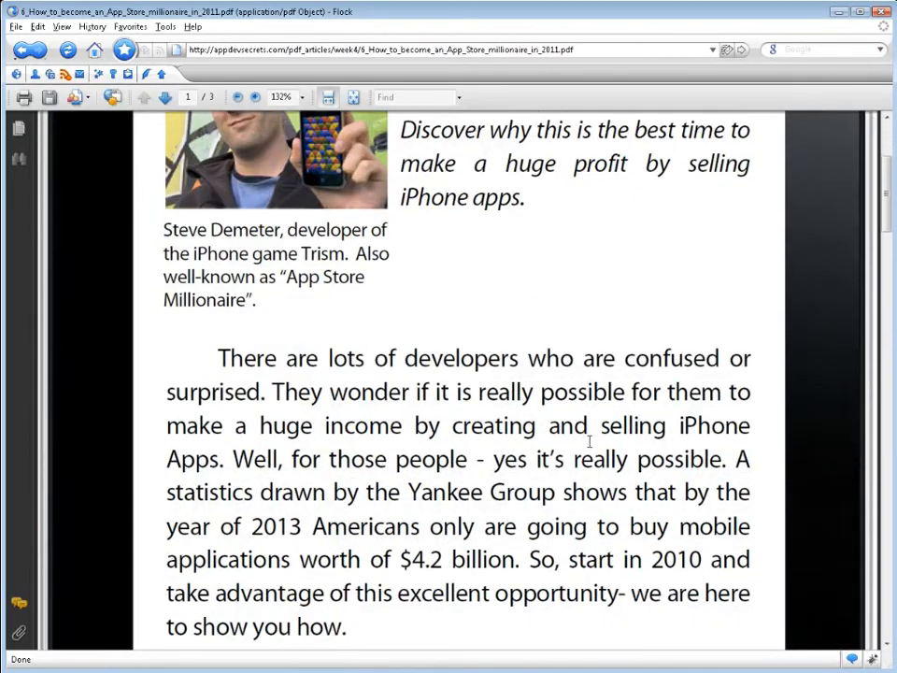
{"action": "scroll", "scroll_direction": "down", "scroll_amount": 3}
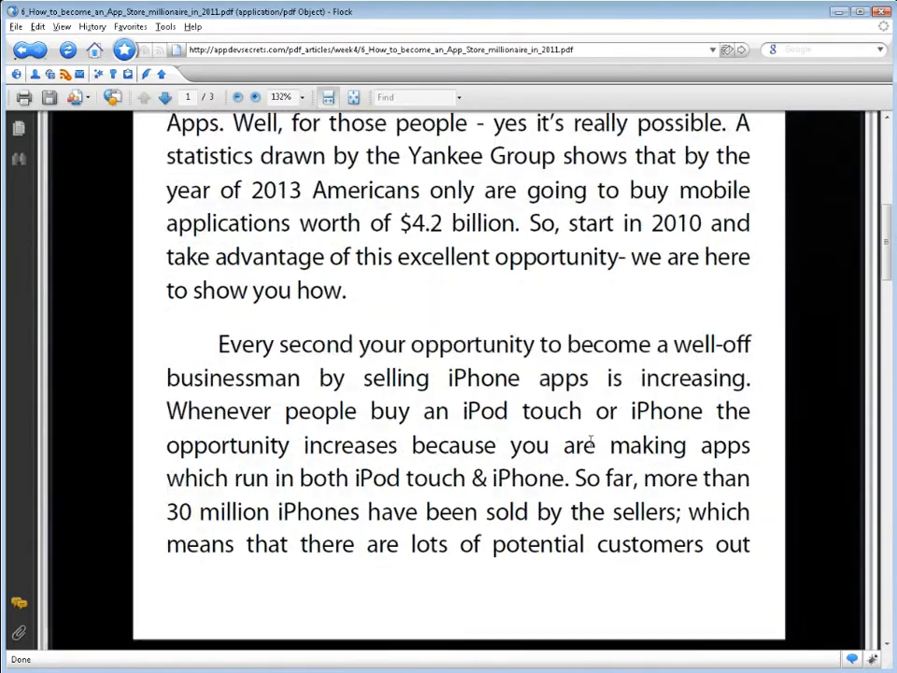
{"action": "mouse_move", "coordinate": [561, 325]}
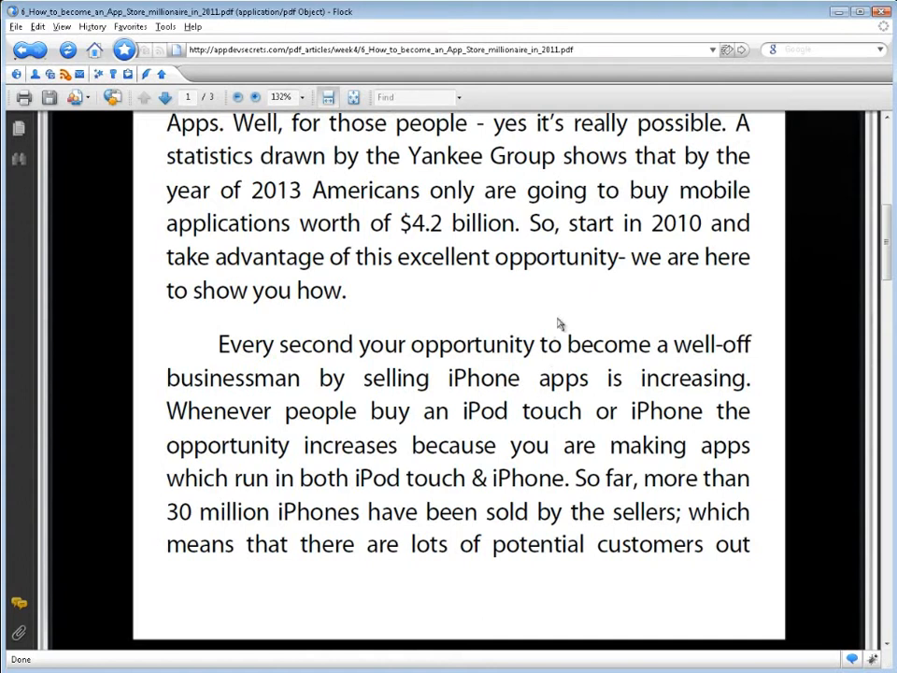
{"action": "left_click", "coordinate": [17, 48]}
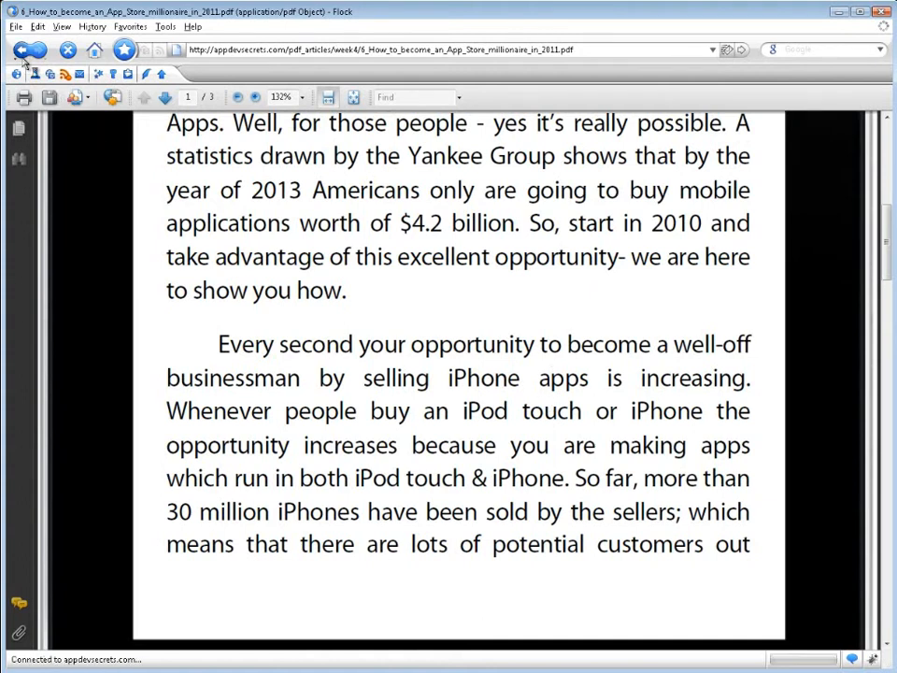
Open Video Tutorials lesson 4, creating a navigation-based 'Hello World' app in Xcode, and start its video.
{"action": "left_click", "coordinate": [15, 49]}
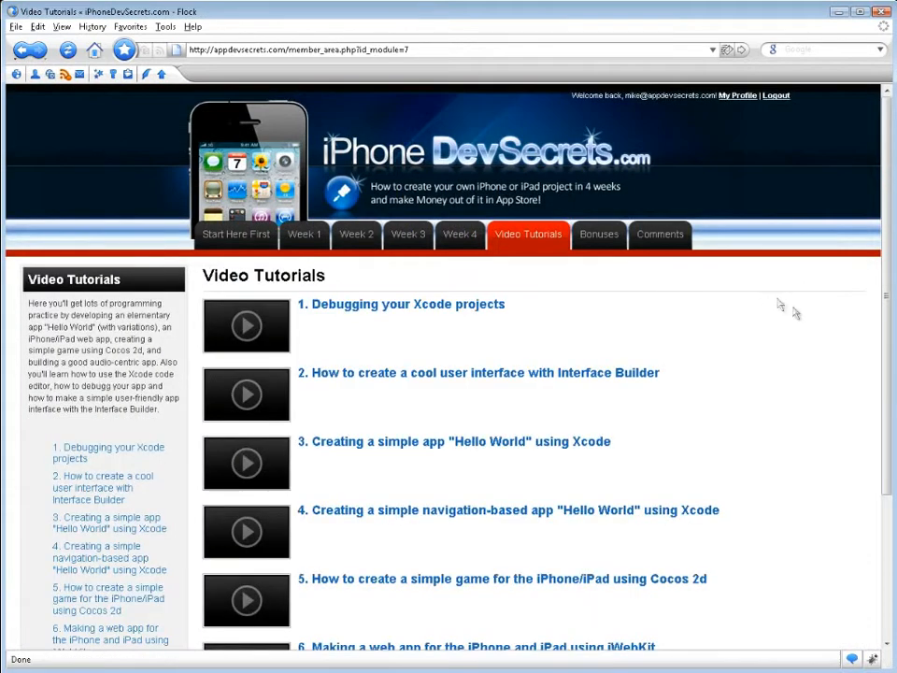
{"action": "scroll", "scroll_direction": "down", "scroll_amount": 3}
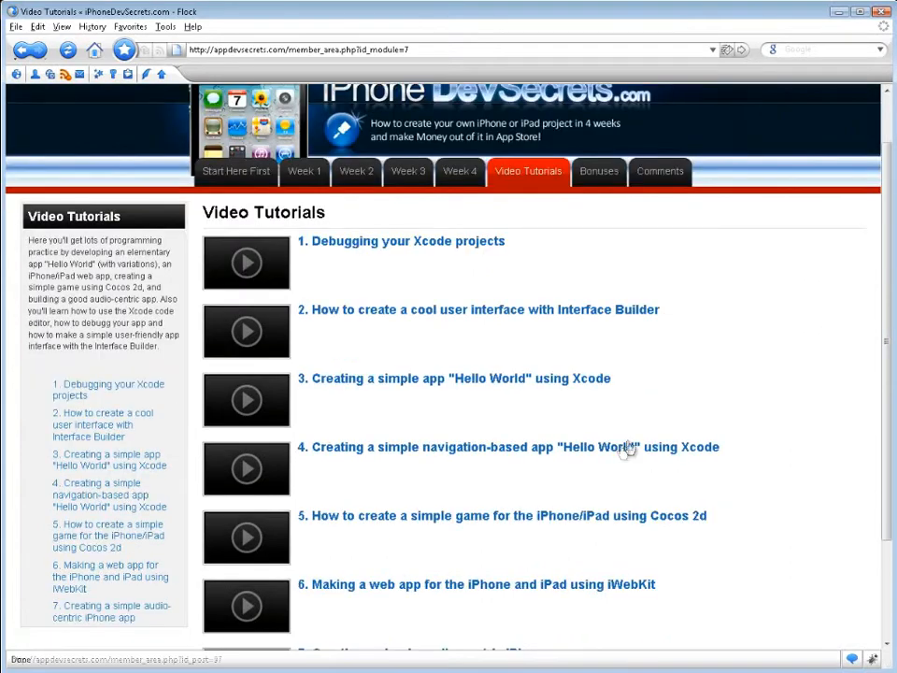
{"action": "left_click", "coordinate": [516, 446]}
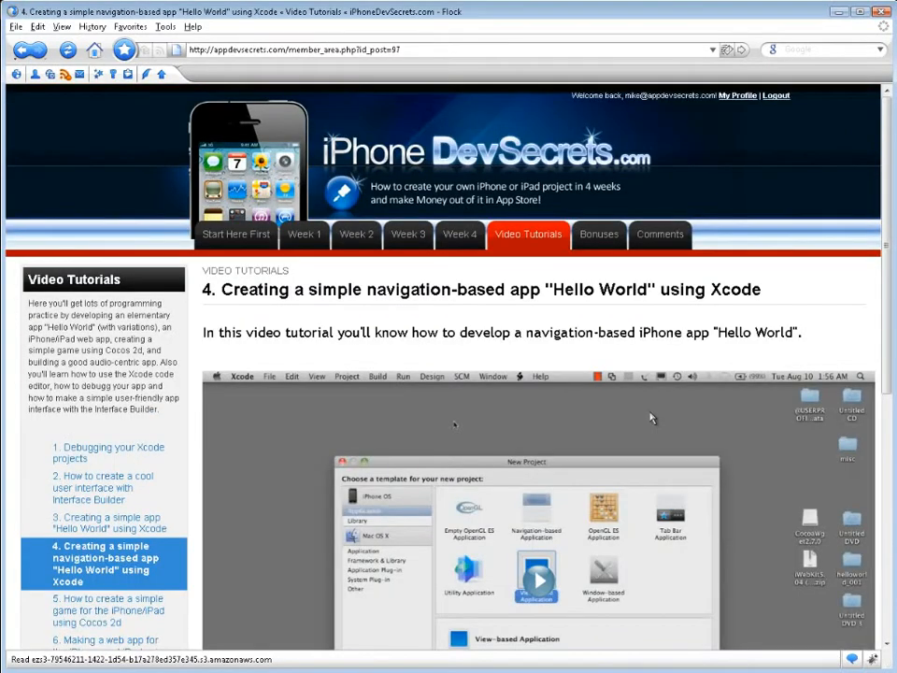
{"action": "scroll", "scroll_direction": "down", "scroll_amount": 3}
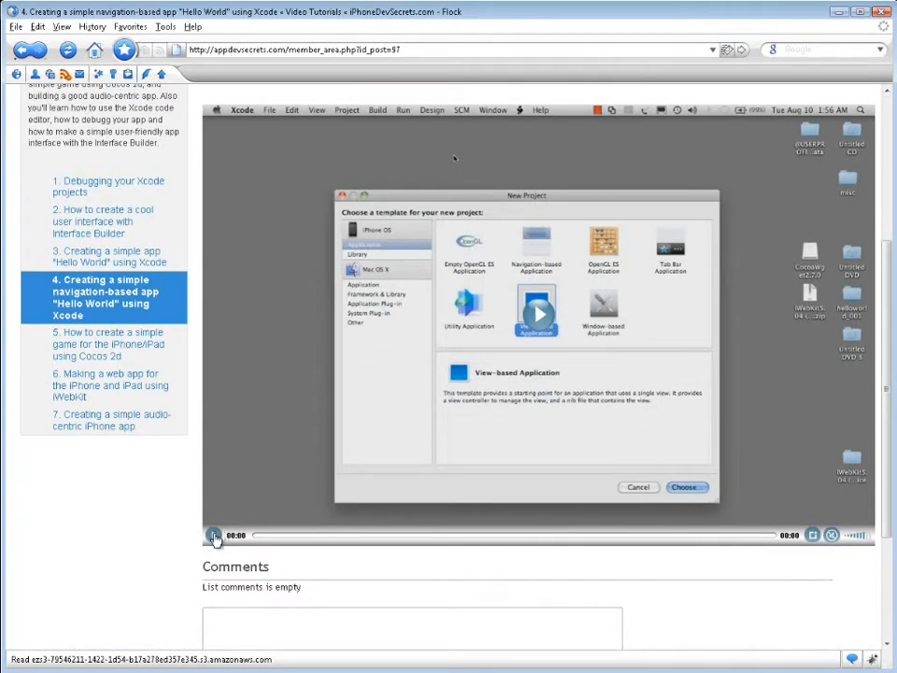
{"action": "left_click", "coordinate": [215, 535]}
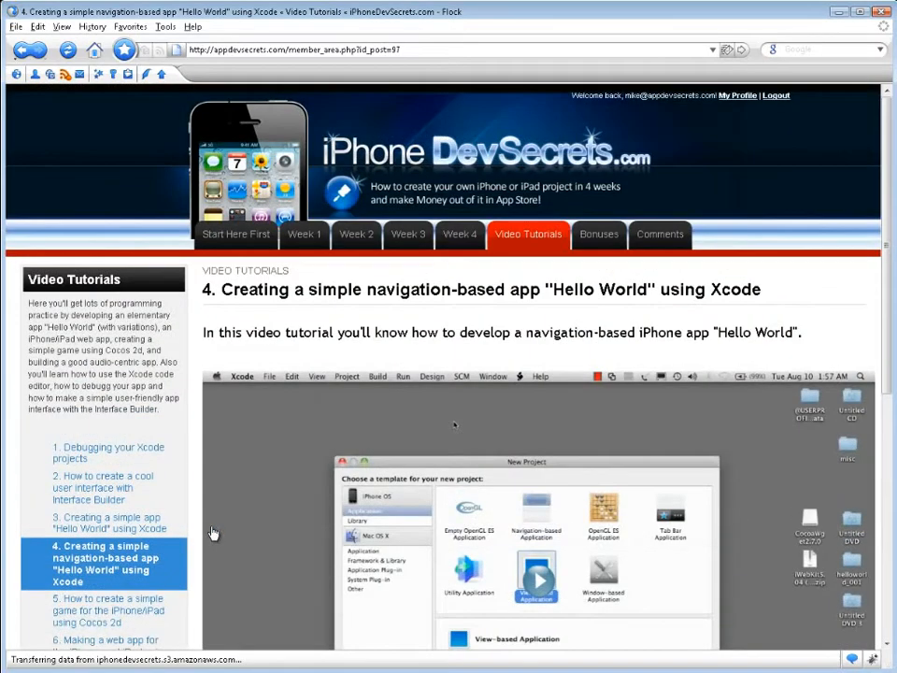
{"action": "mouse_move", "coordinate": [598, 236]}
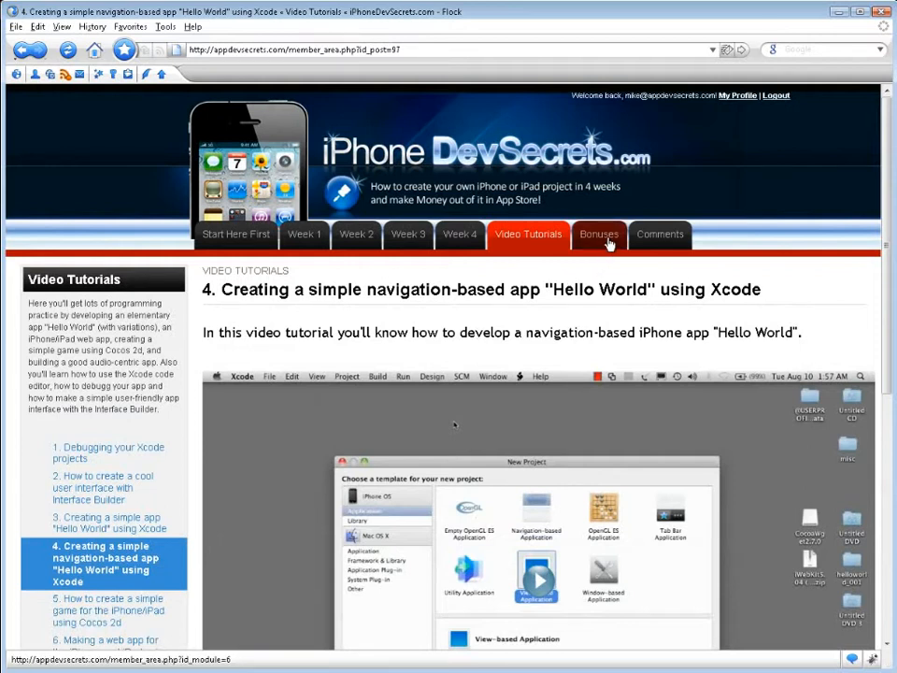
Open the Bonuses interview PDF with Andrei Gradinari of Spooky House Studios and read through it.
{"action": "left_click", "coordinate": [598, 234]}
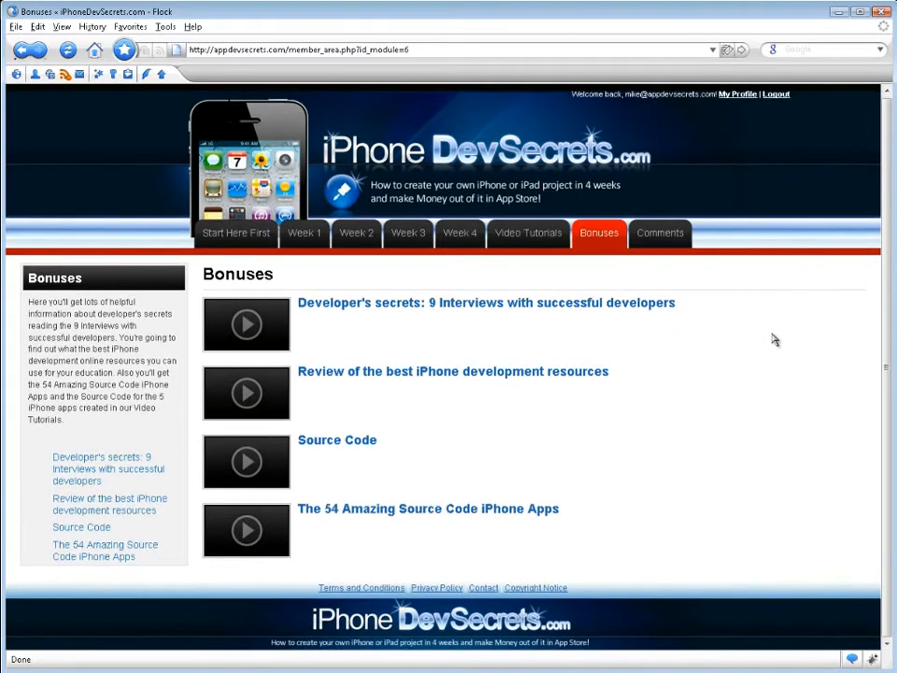
{"action": "left_click", "coordinate": [486, 303]}
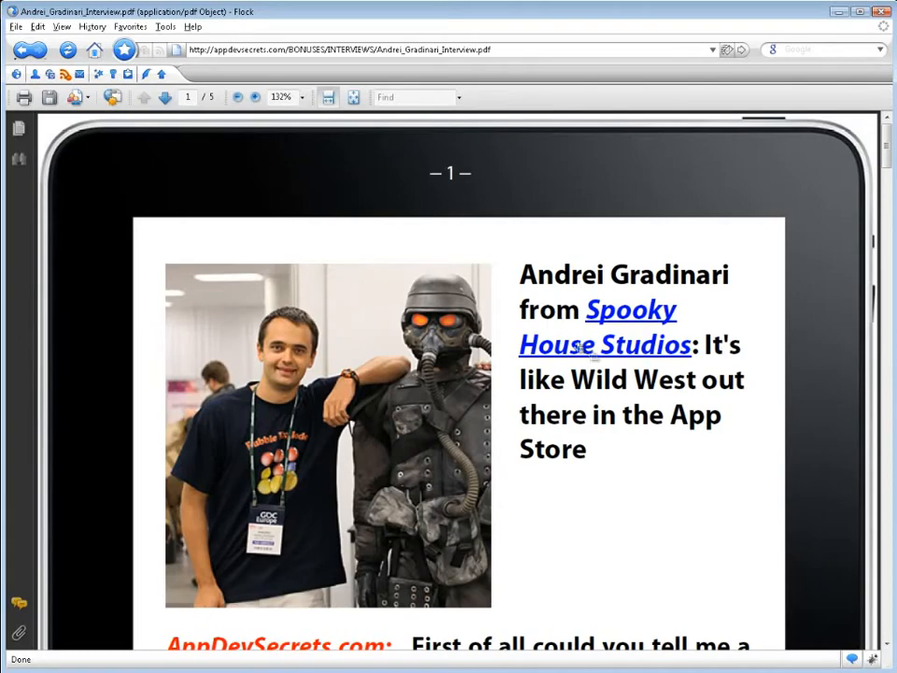
{"action": "scroll", "scroll_direction": "down", "scroll_amount": 3}
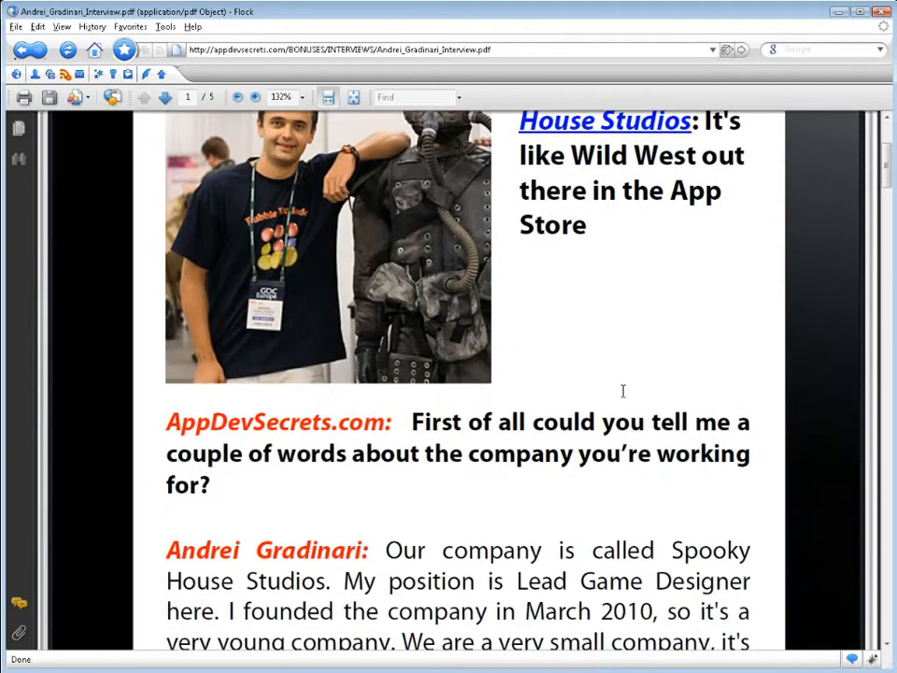
{"action": "scroll", "scroll_direction": "down", "scroll_amount": 3}
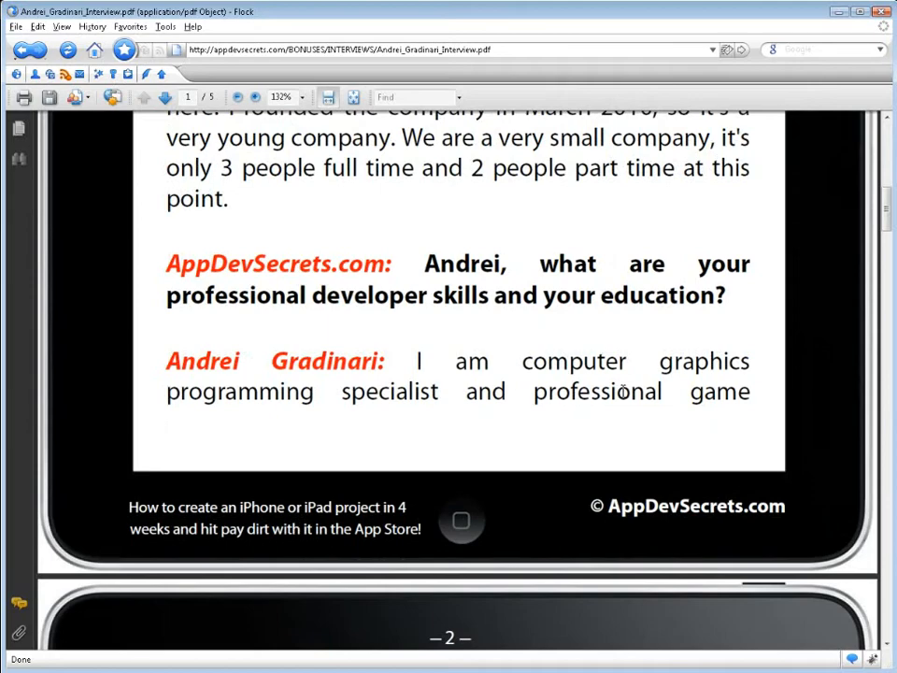